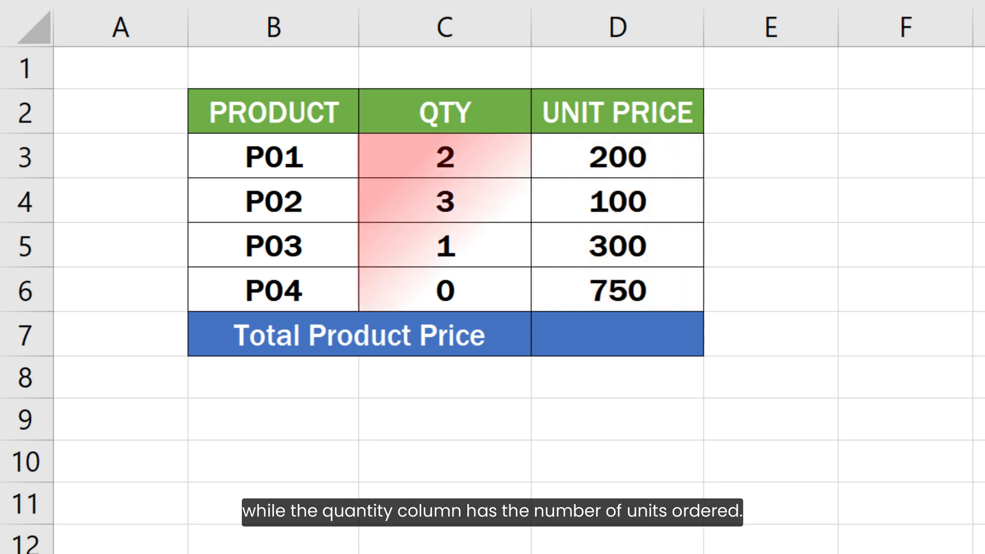
Enter =SUMPRODUCT(C3:C6, D3:D6) in D7 using the QTY and UNIT PRICE ranges, giving 1000.
drag(444, 156, 444, 290)
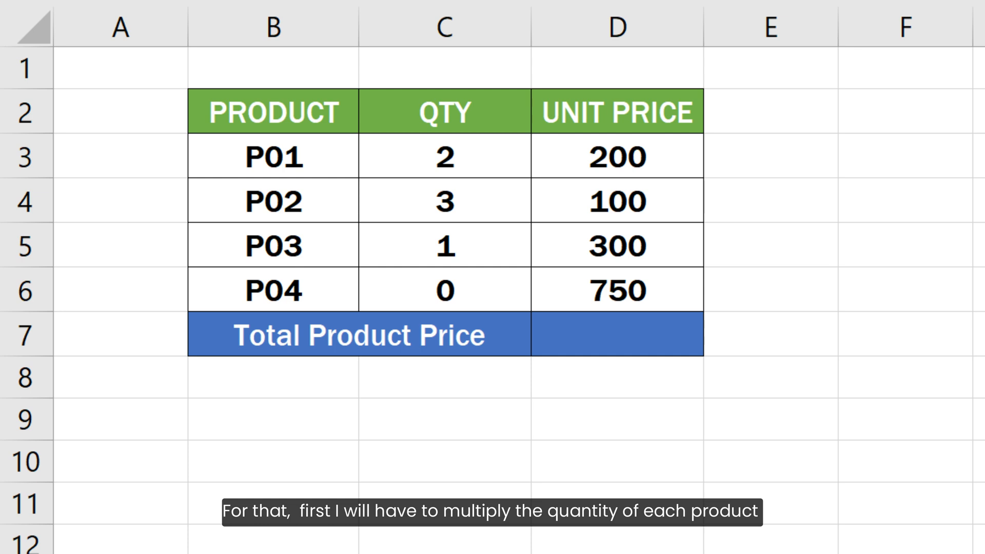
click(445, 157)
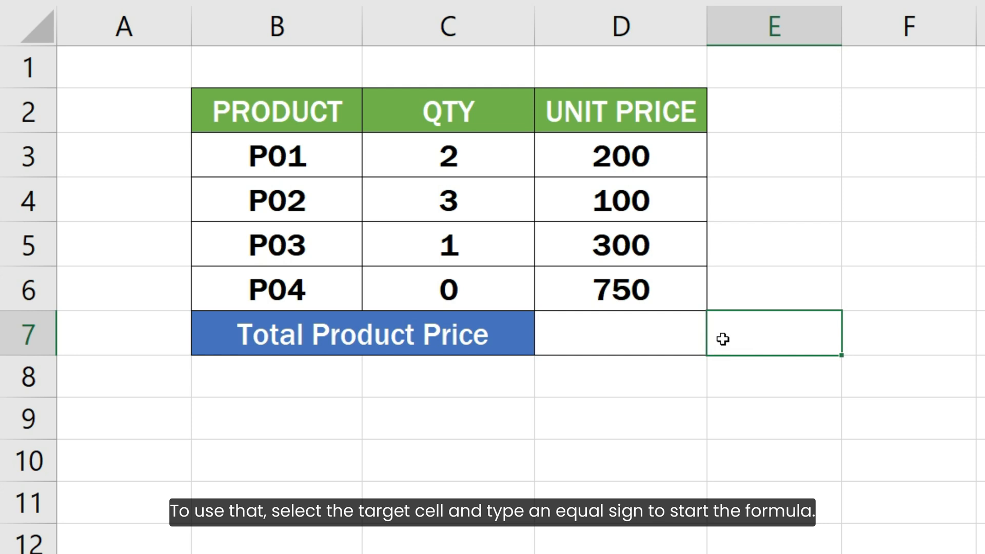
text(=)
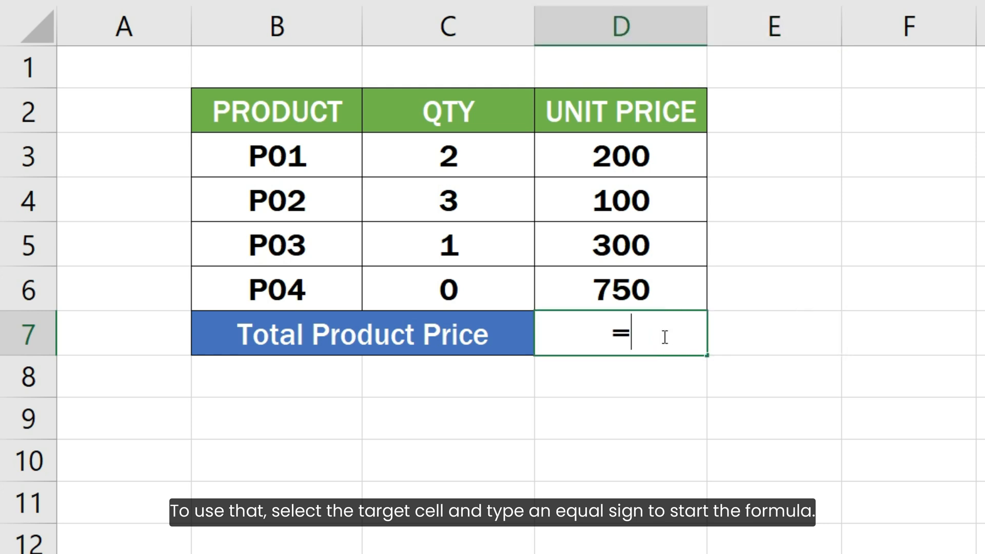
text(SUMPRODUCT()
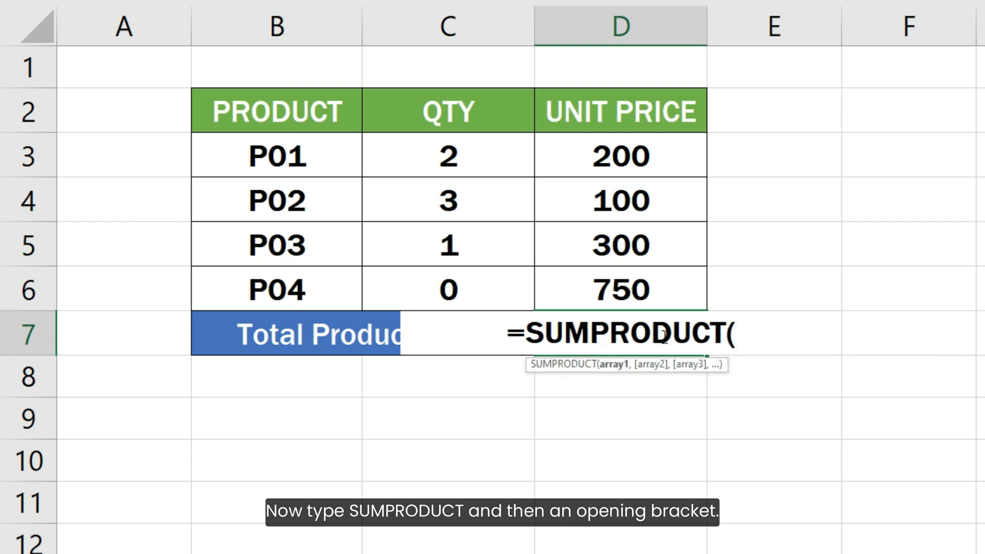
drag(448, 156, 447, 289)
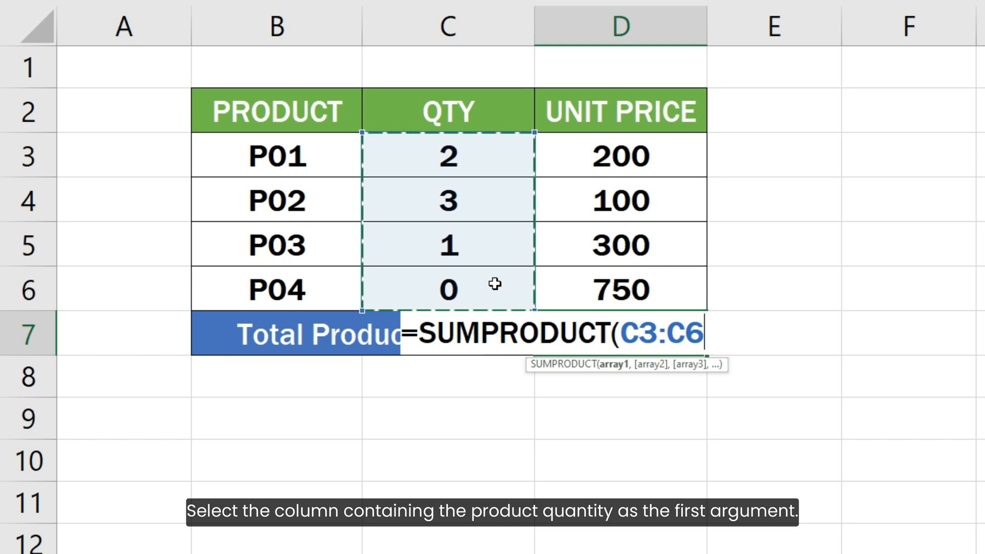
text(,)
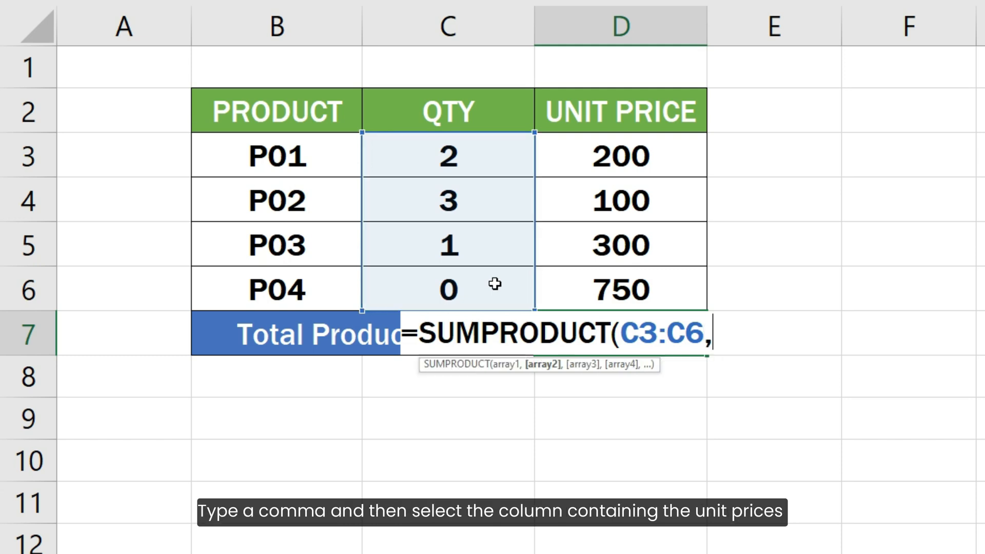
drag(619, 156, 619, 290)
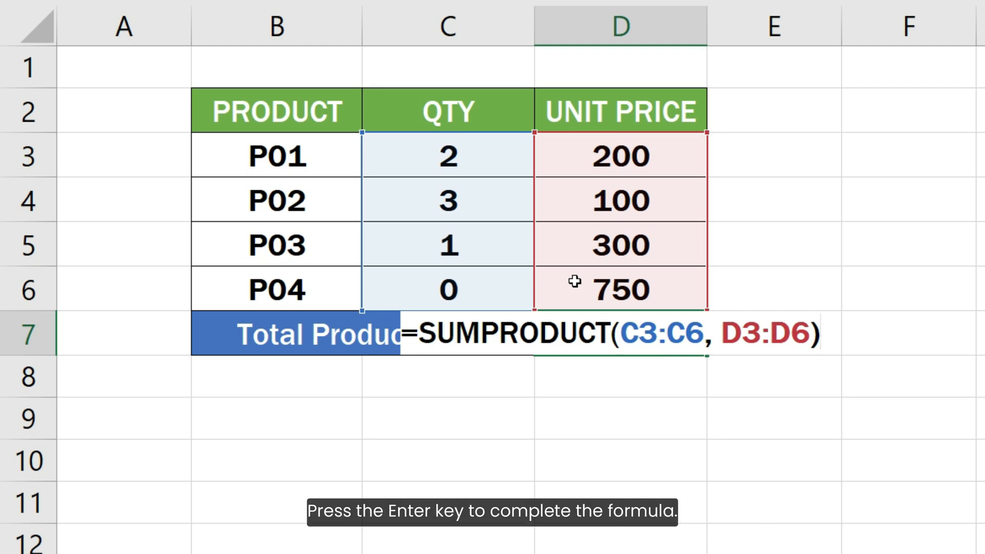
key(Enter)
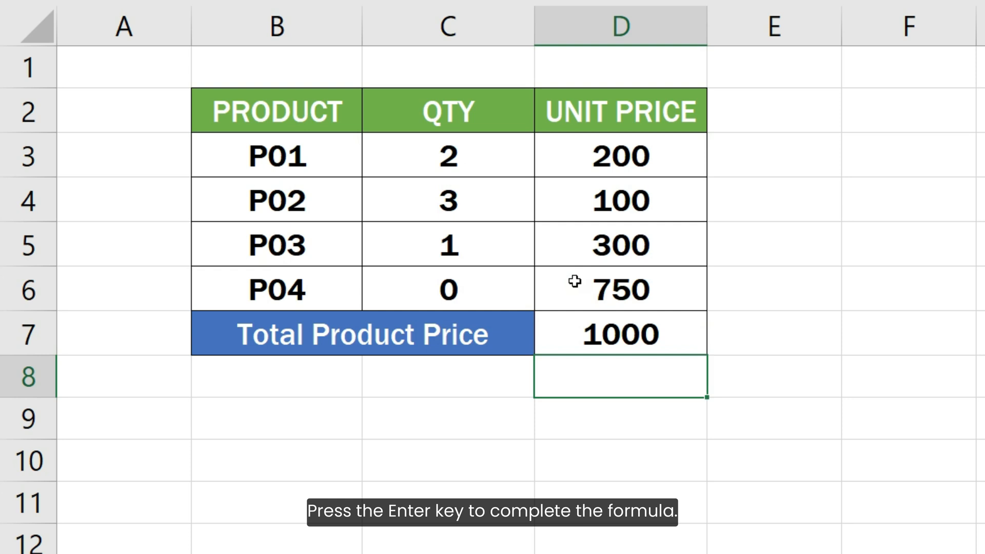
key(Enter)
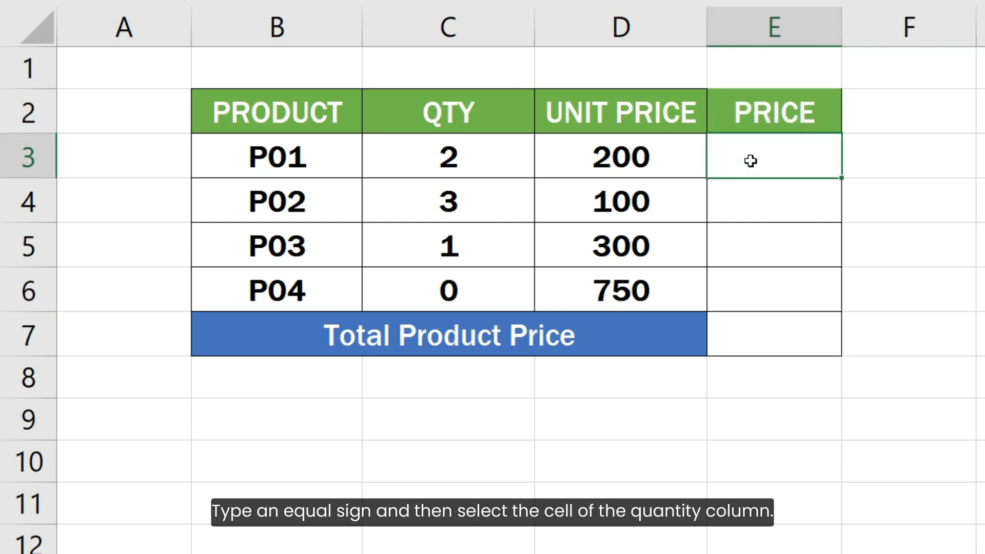
Enter =C3*D3 in E3 so P01's price shows 400, ready to fill down to E6.
text(=)
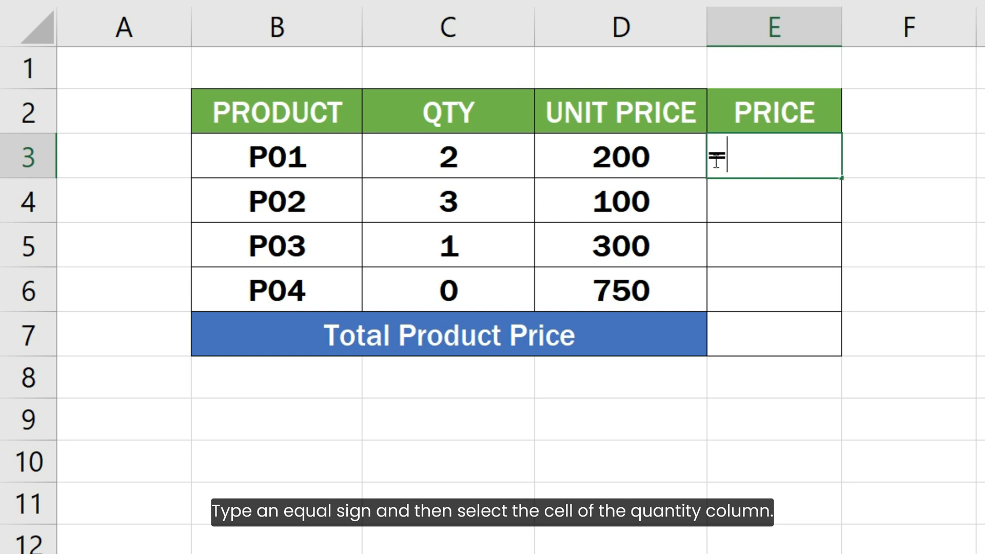
click(450, 156)
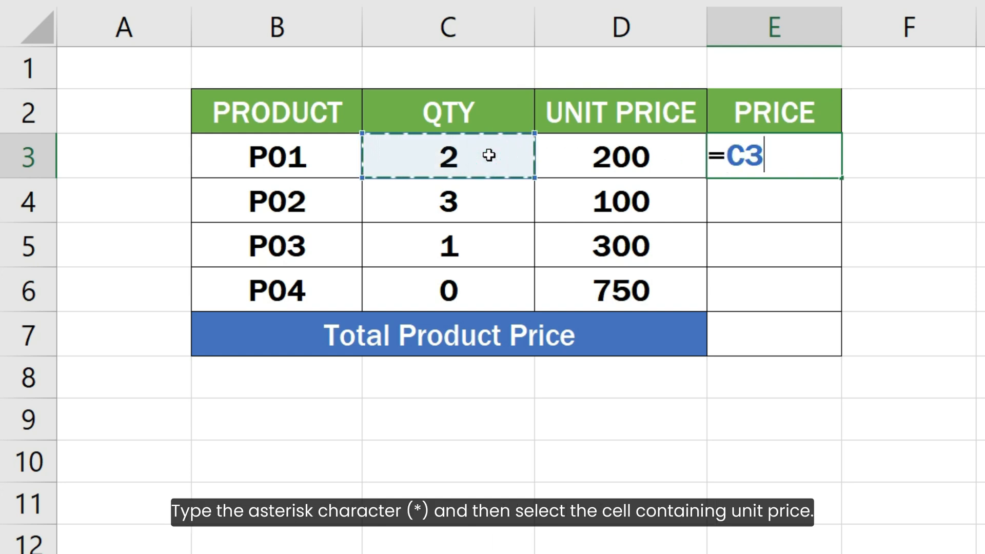
text(*)
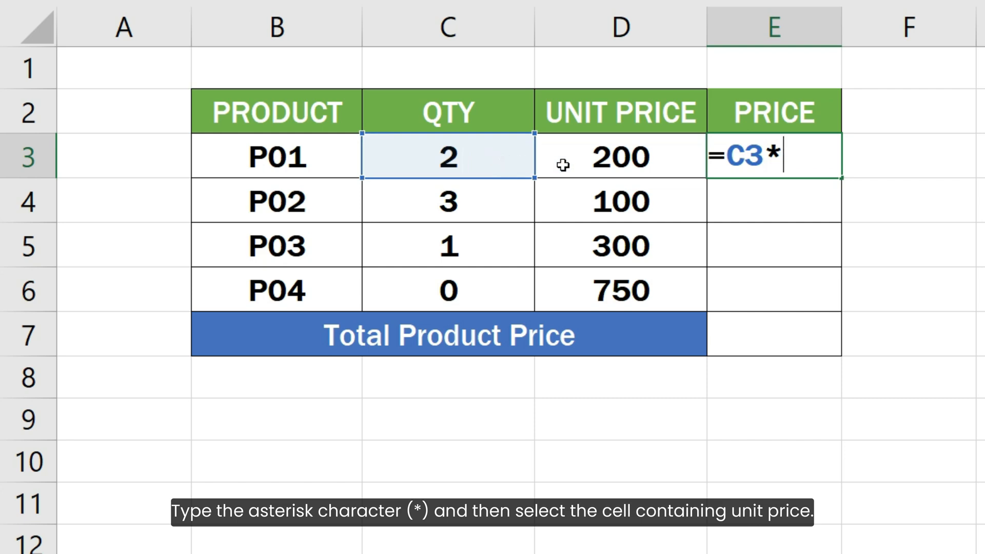
click(619, 156)
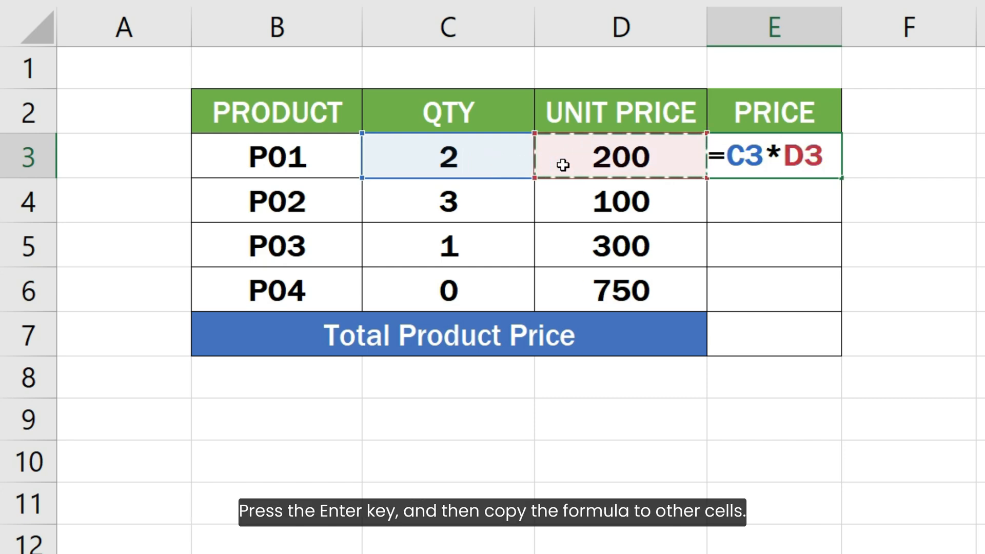
key(Enter)
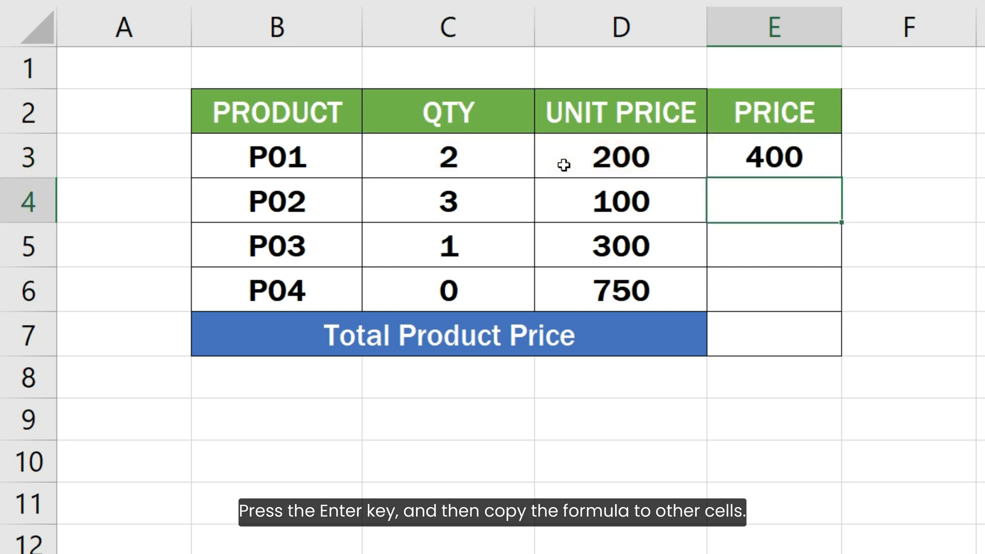
click(774, 156)
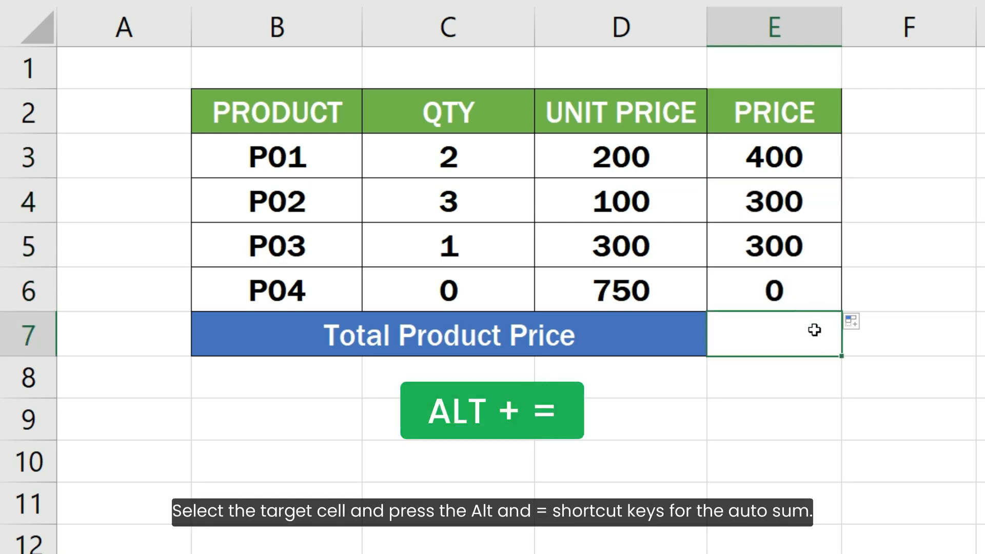
AutoSum E7 with Alt+= to confirm =SUM(E3:E6), showing 1000.
key(Alt+=)
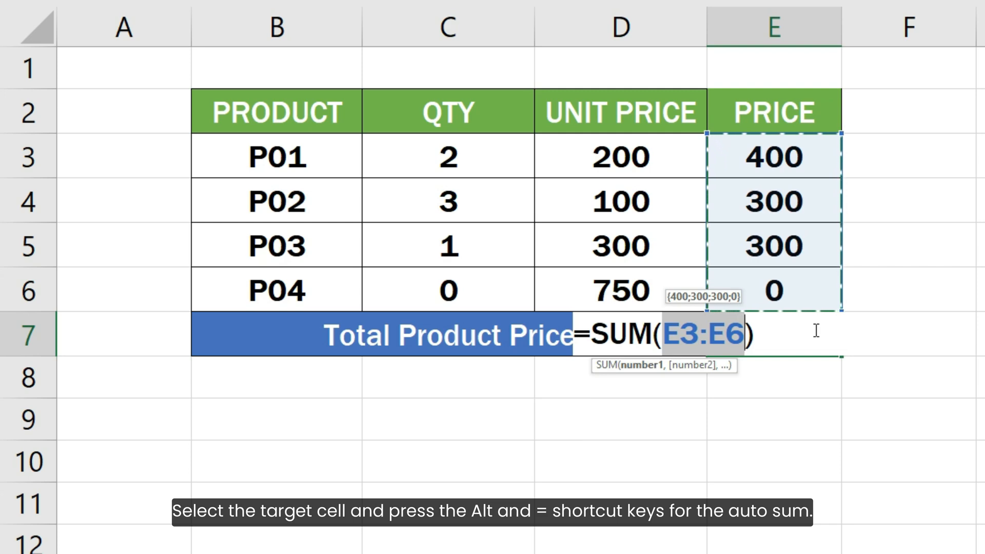
key(Enter)
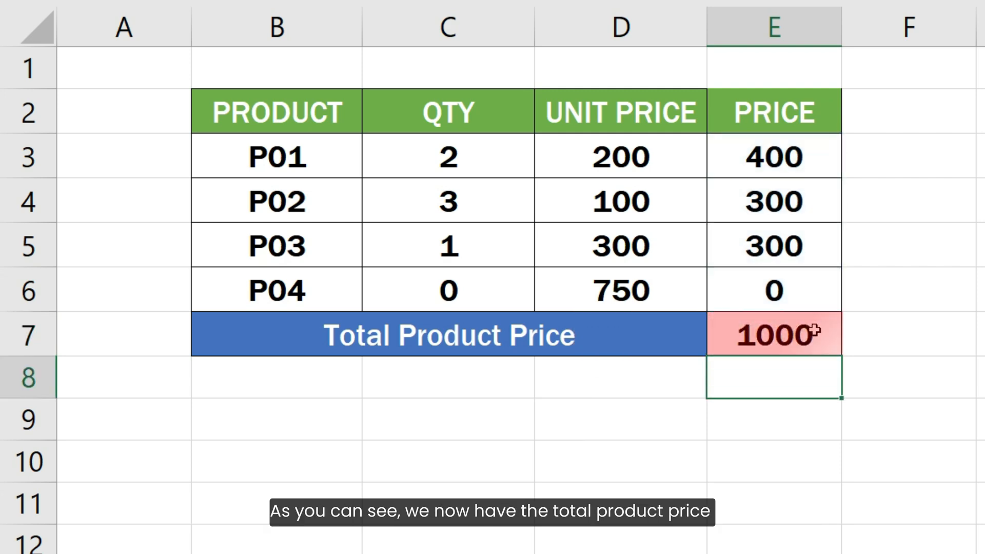